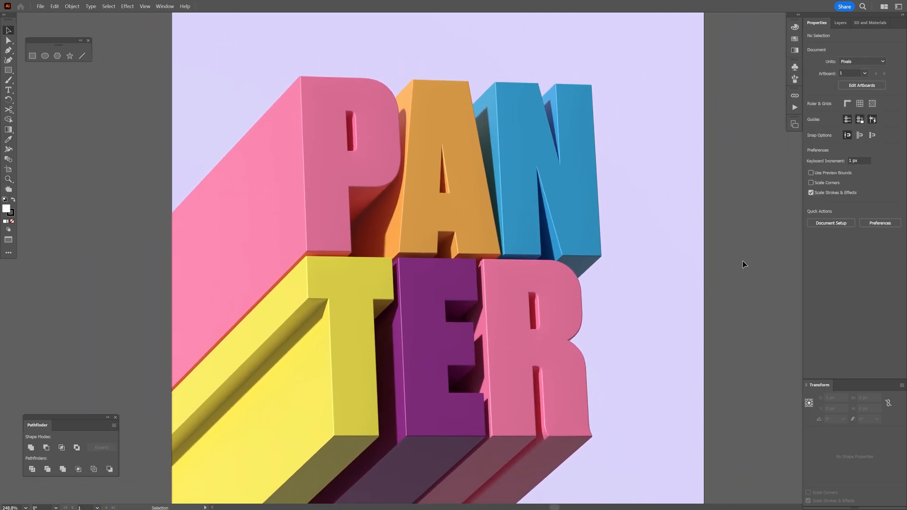
# - Set PANTER in bold italic Mango Grotesque, outline it, and give each letter its own swatch
pyautogui.click(9, 90)
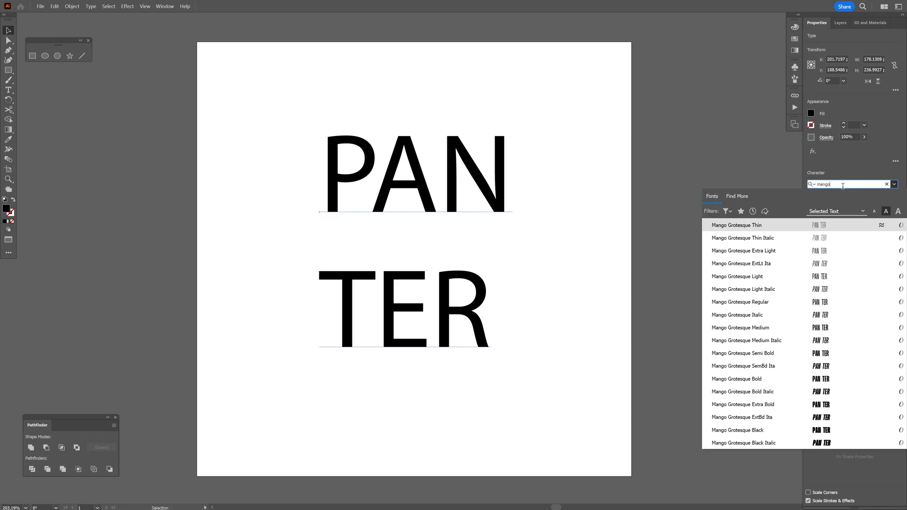
pyautogui.click(743, 417)
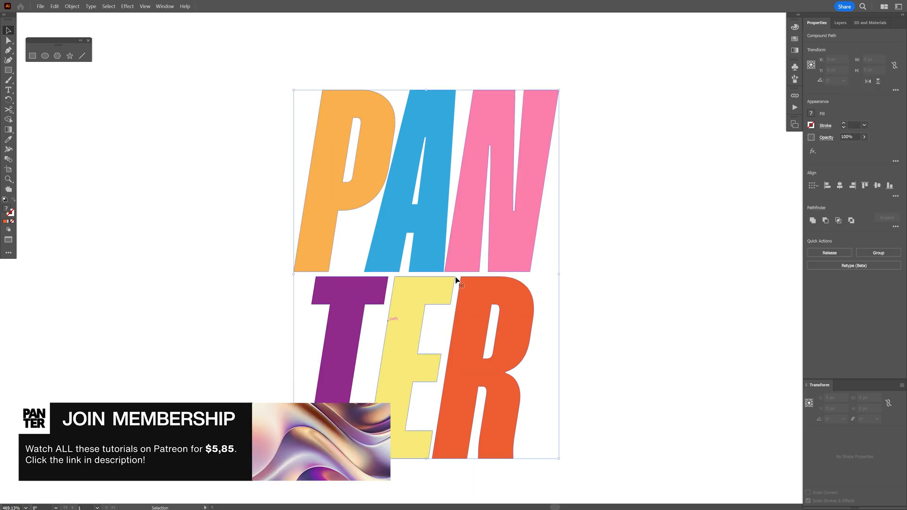
# - Try a 3D extrusion on the coloured letters from 3D and Materials, then undo it
pyautogui.click(870, 22)
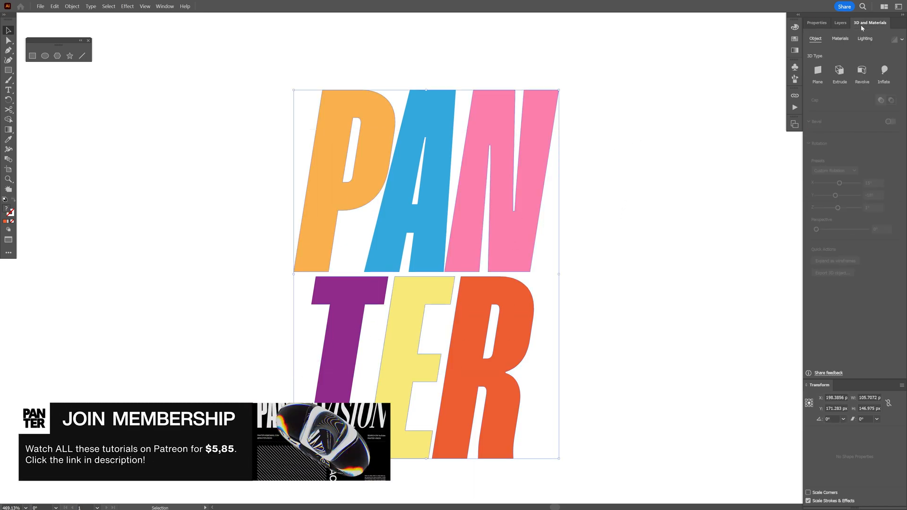
pyautogui.click(839, 74)
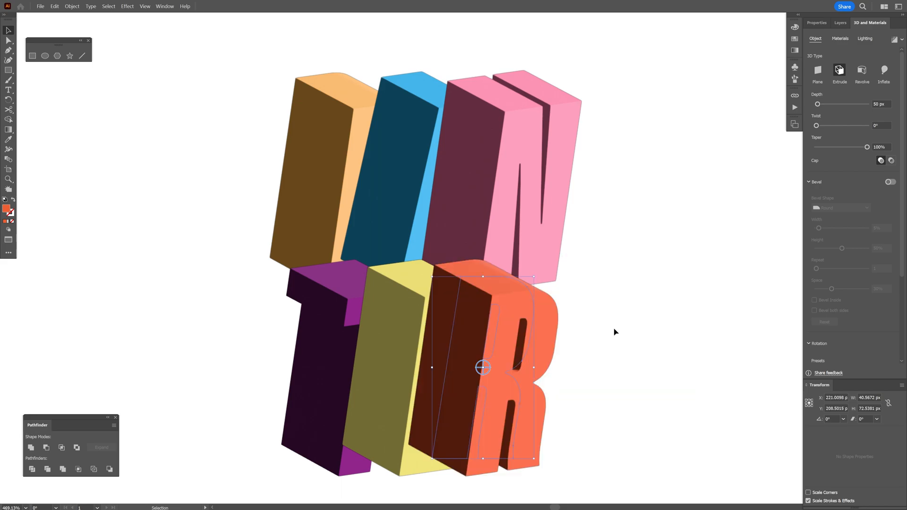
pyautogui.click(396, 312)
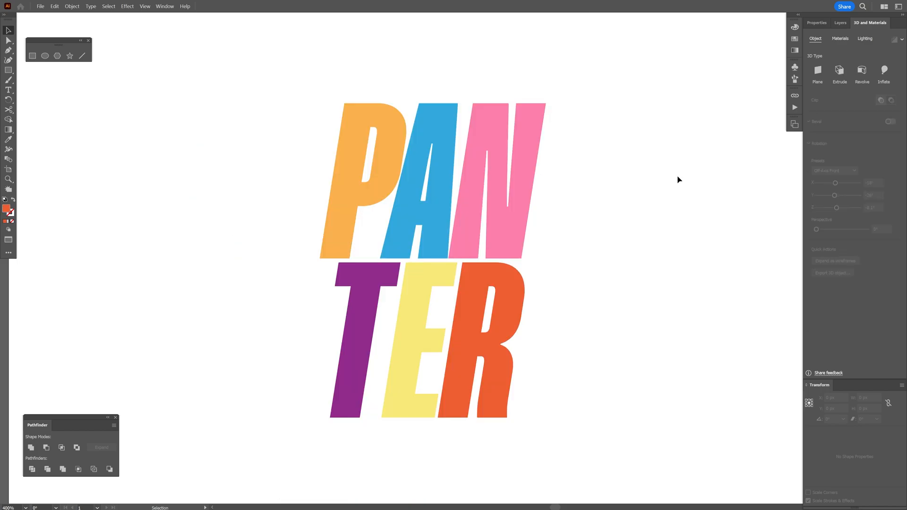
# - Release the six letters' compound path, adjust the letter P, and group all letters
pyautogui.click(401, 287)
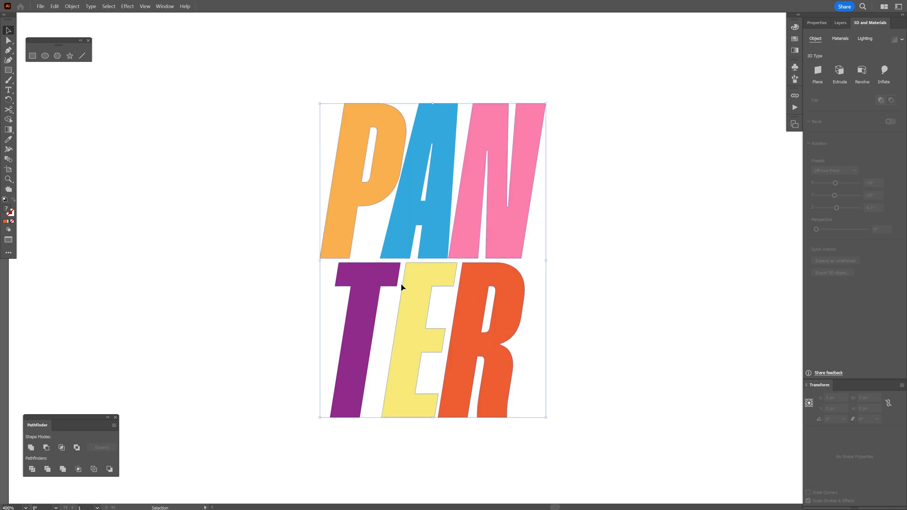
pyautogui.rightClick(403, 288)
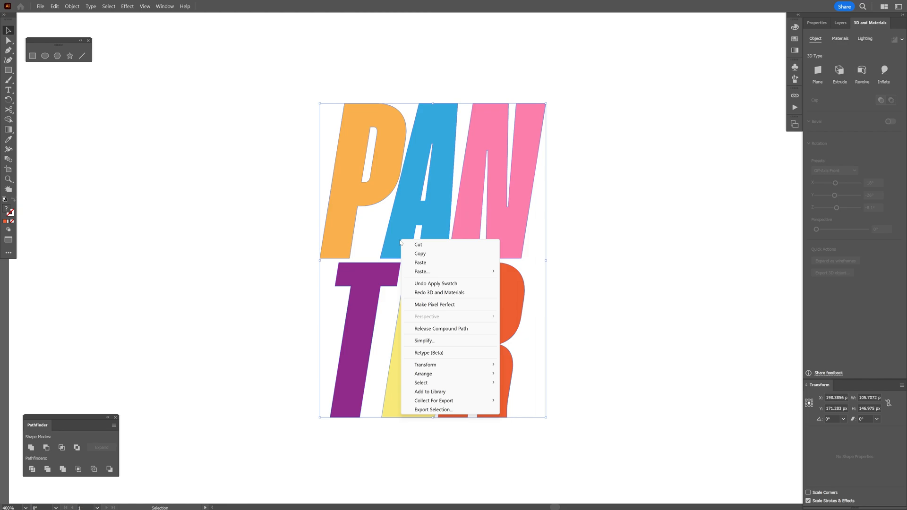
pyautogui.moveTo(399, 243)
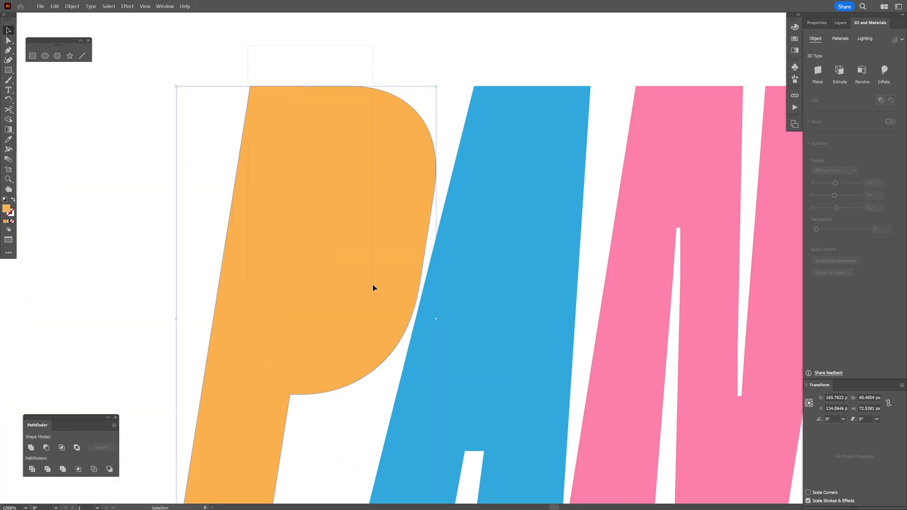
pyautogui.click(816, 23)
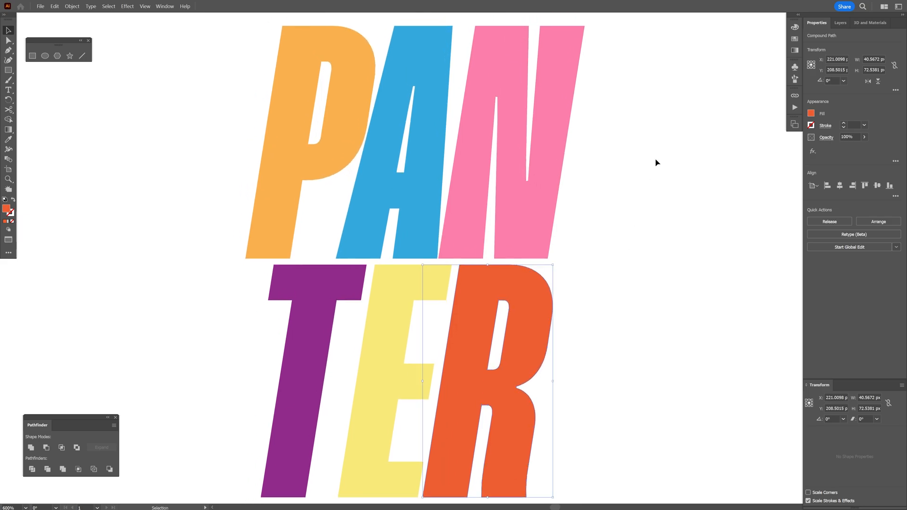
pyautogui.rightClick(416, 329)
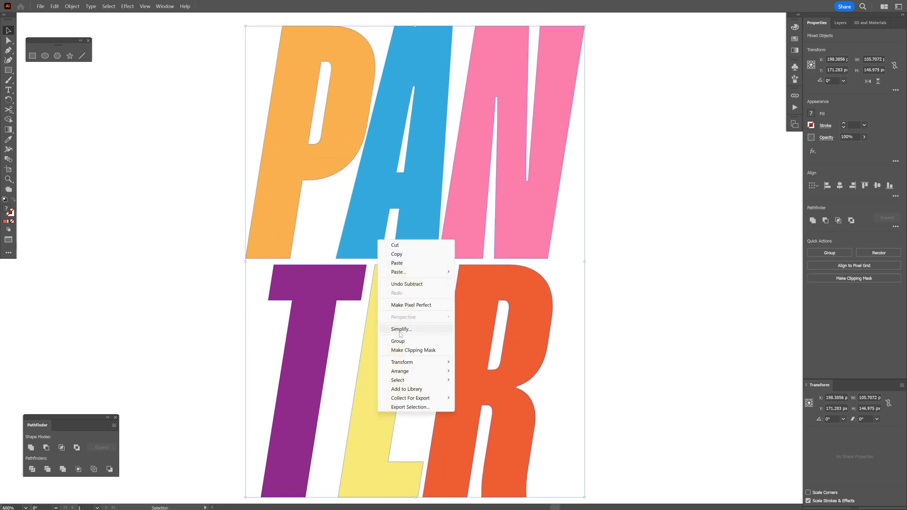
pyautogui.click(869, 23)
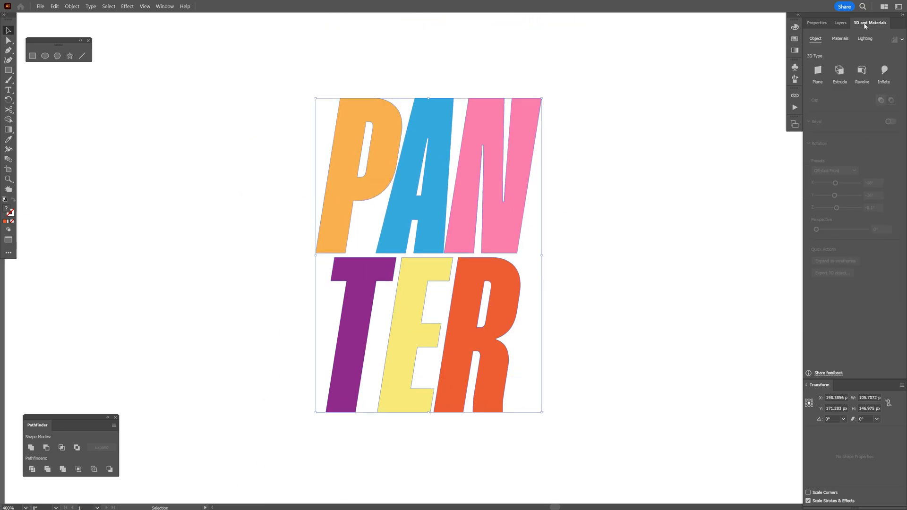
# - Extrude the grouped letters with greater depth and rotation X 15°, Y -27°, Z 1°
pyautogui.click(839, 72)
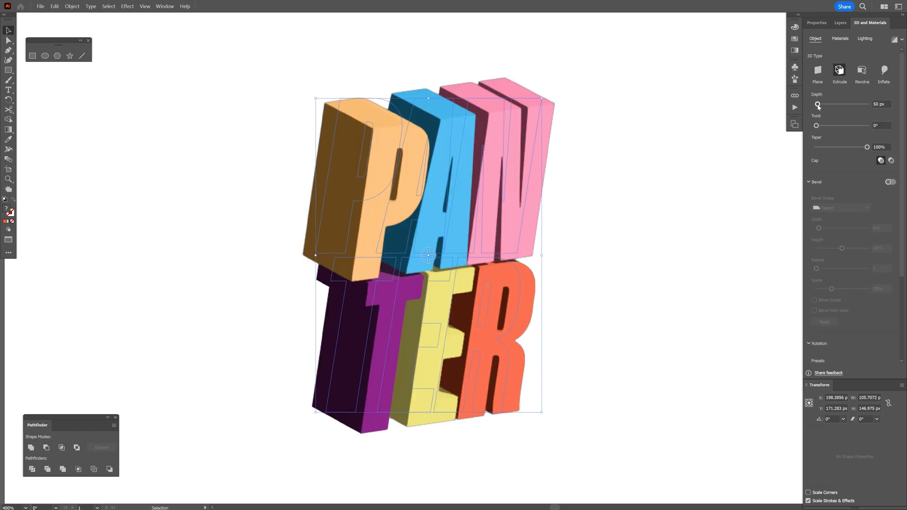
pyautogui.click(832, 258)
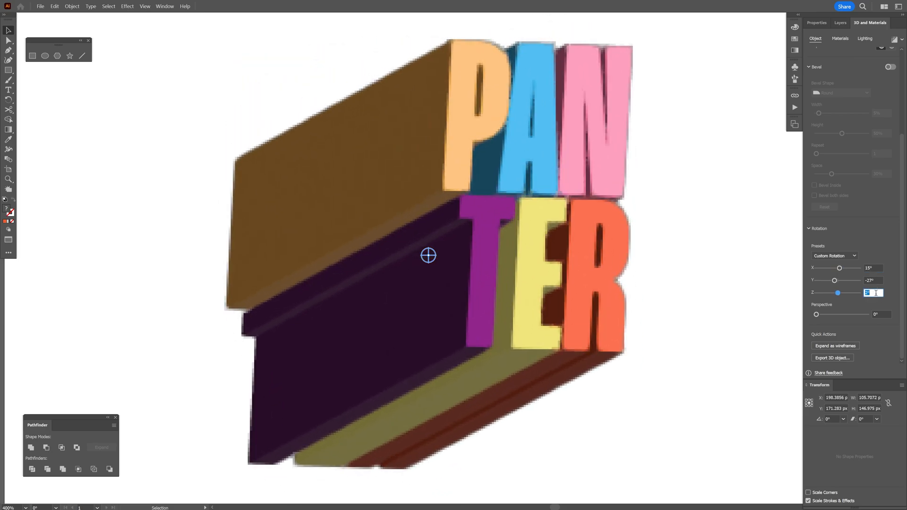
pyautogui.write('1')
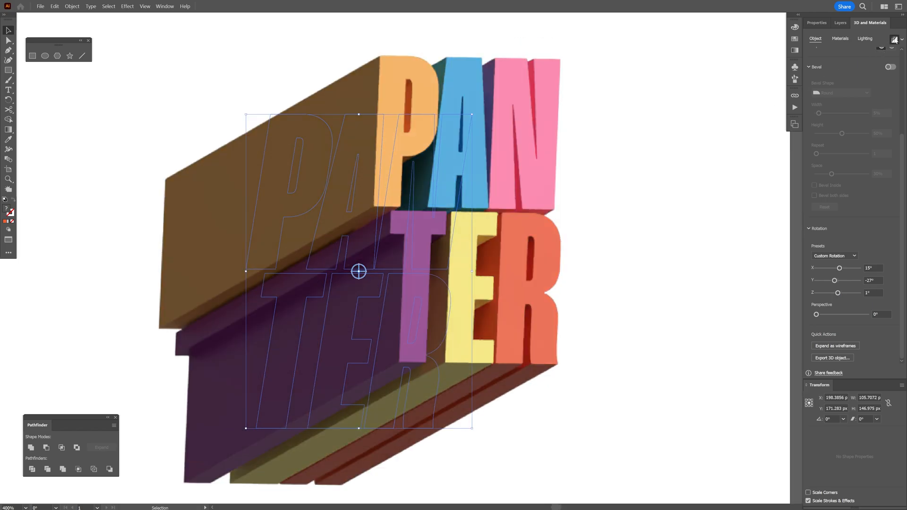
pyautogui.click(703, 223)
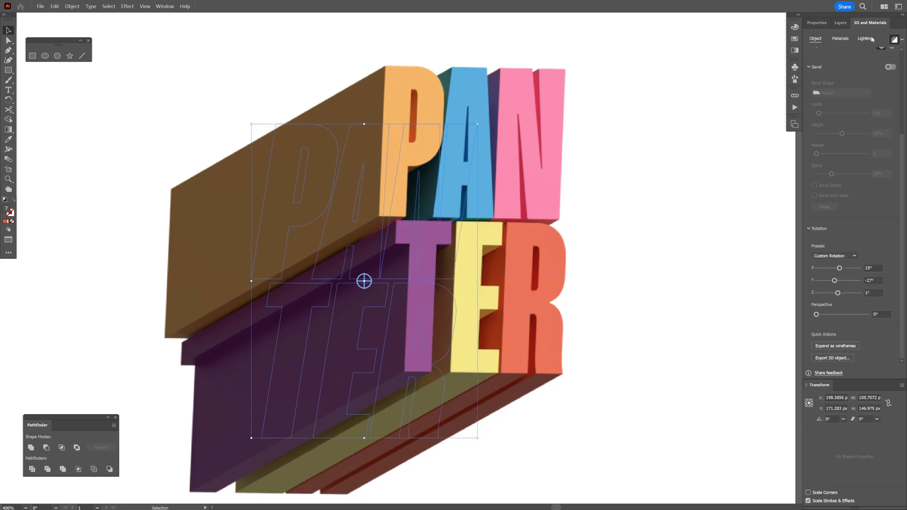
# - Adjust light intensity, rotation, height, softness and ambient light in the Lighting settings
pyautogui.click(865, 38)
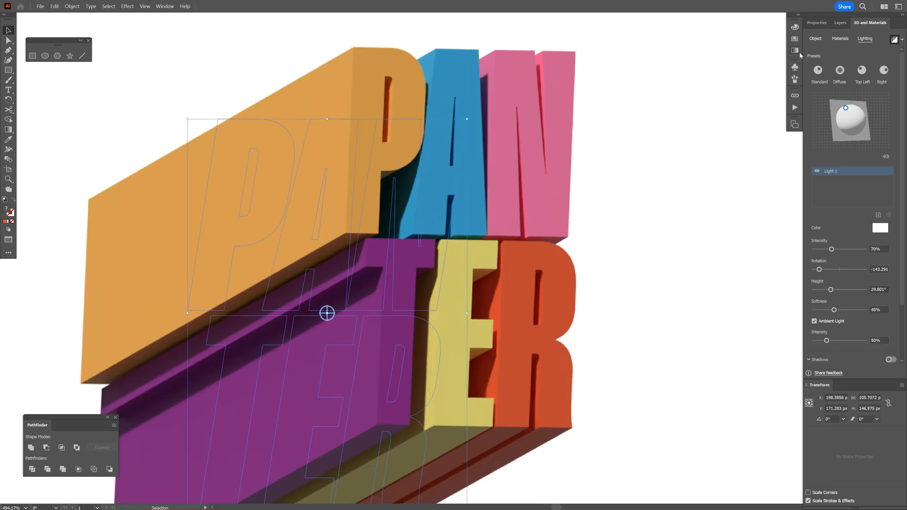
pyautogui.click(814, 38)
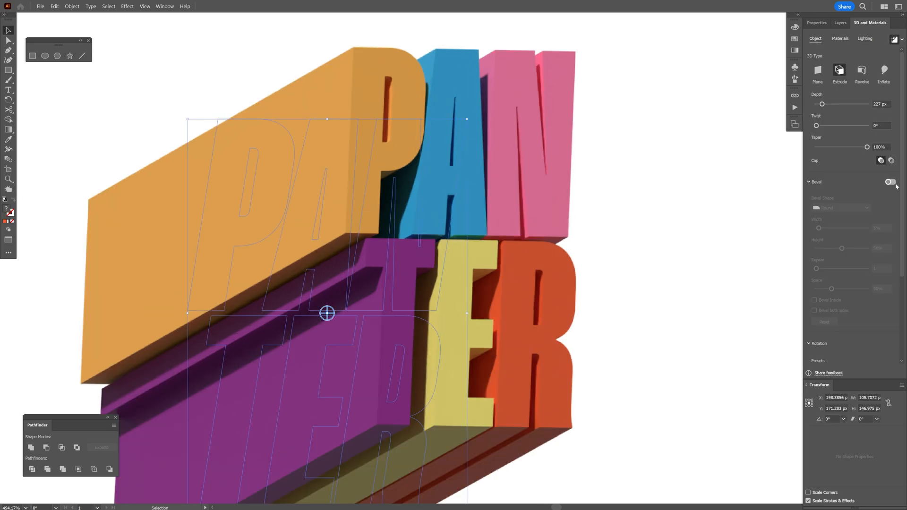
# - Enable a Round bevel on the 3D letters with width narrowed to about 7%
pyautogui.click(891, 181)
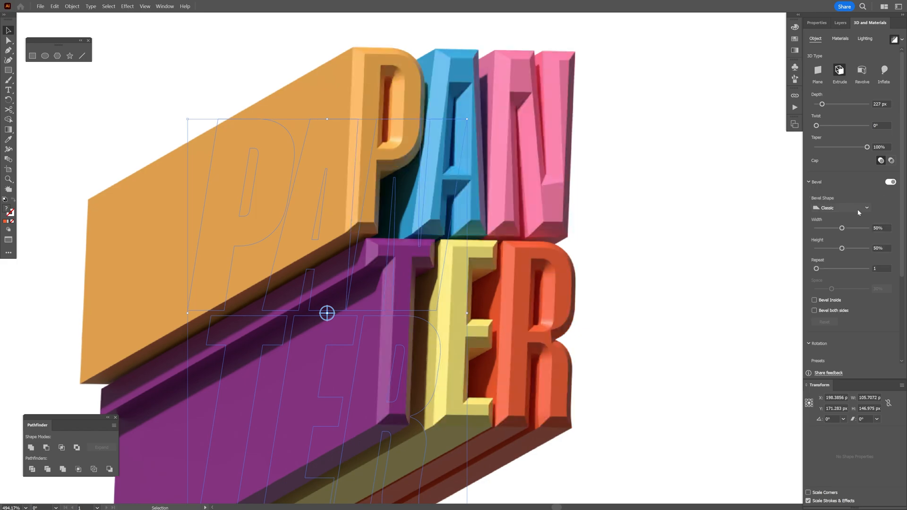
pyautogui.click(840, 208)
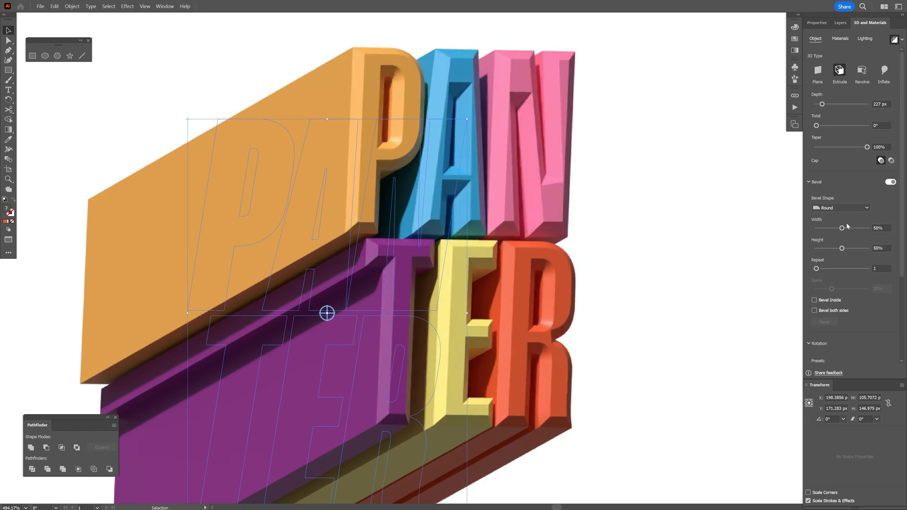
pyautogui.moveTo(841, 227); pyautogui.dragTo(819, 227)
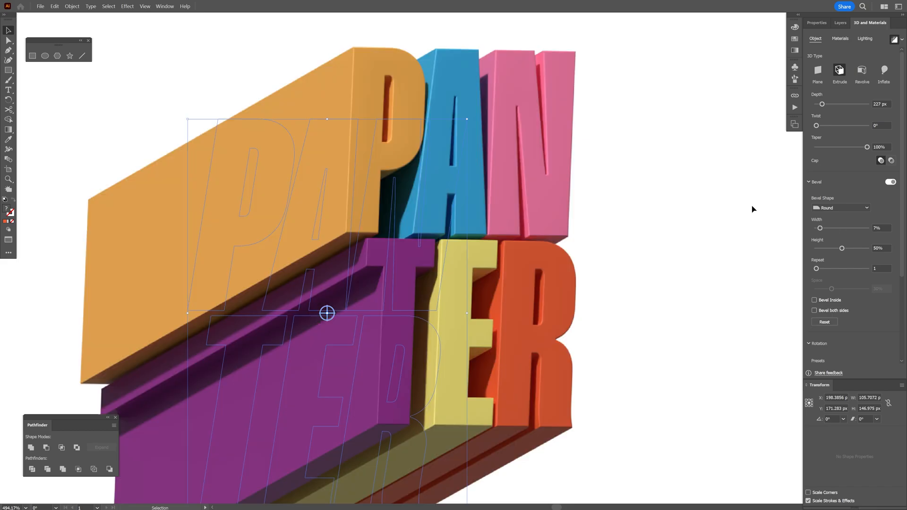